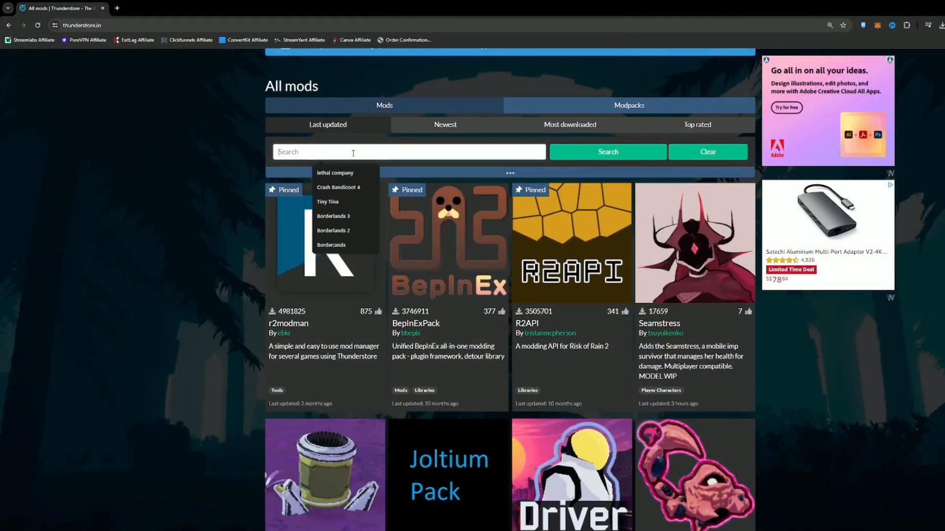
- Search the game list for Content Warning, choose it, and load its Default profile
{"action": "type", "text": "Content Warning"}
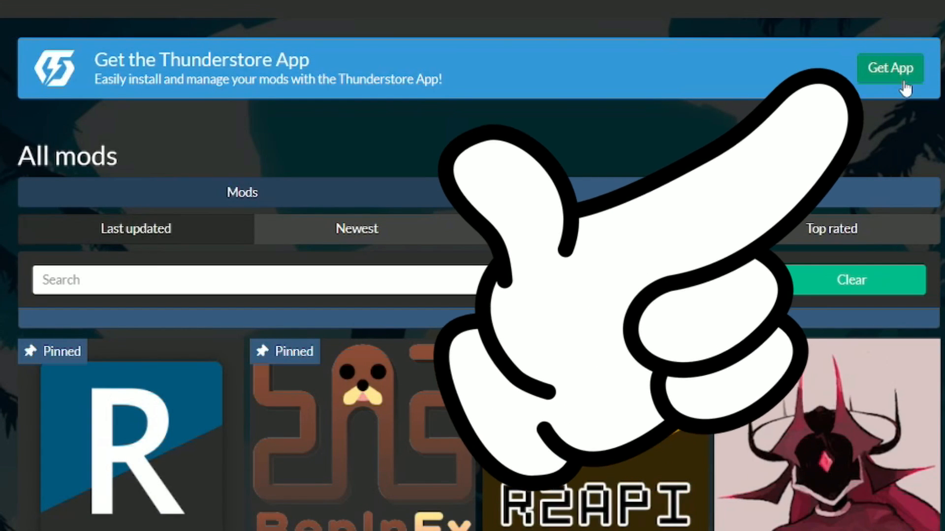
{"action": "left_click", "coordinate": [890, 68]}
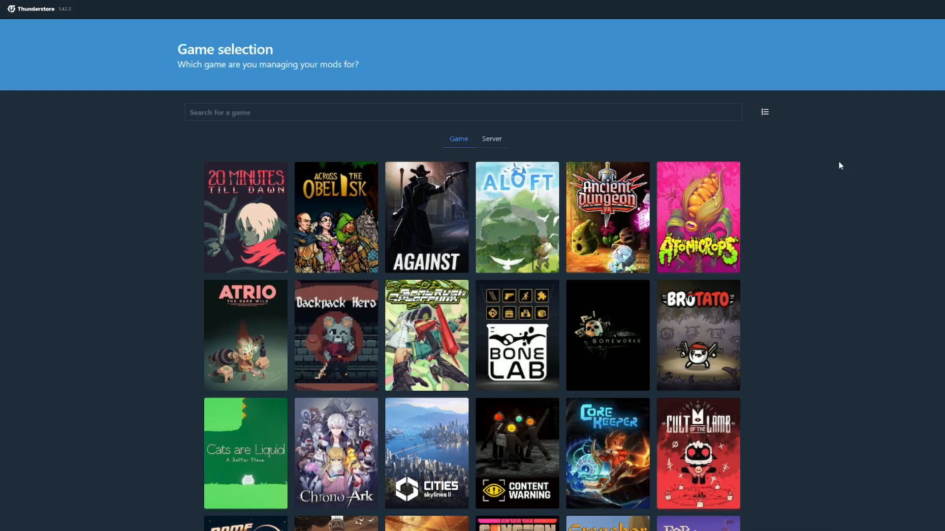
{"action": "type", "text": "Content Warning"}
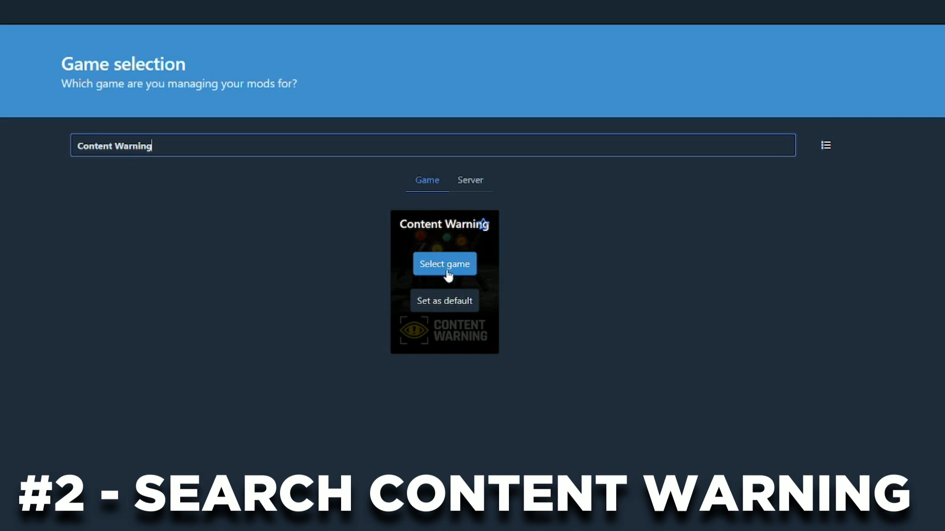
{"action": "left_click", "coordinate": [444, 264]}
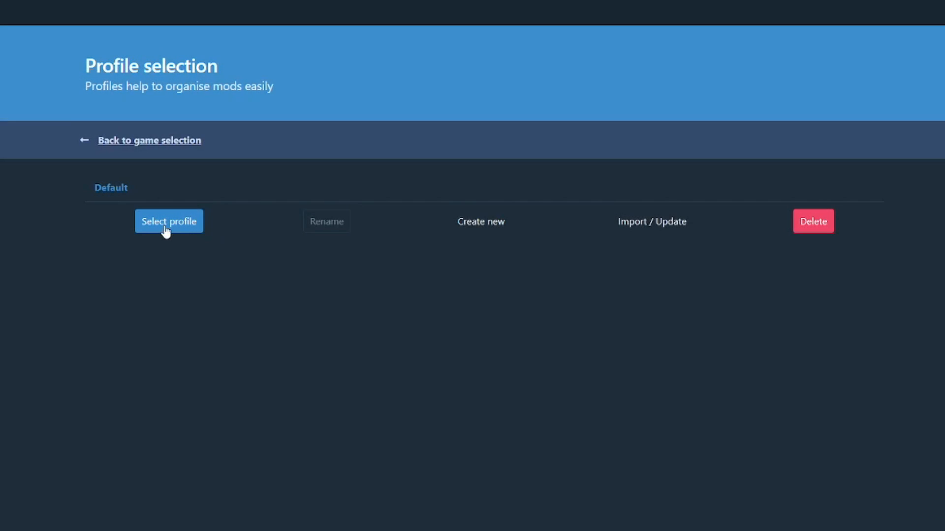
{"action": "left_click", "coordinate": [169, 222]}
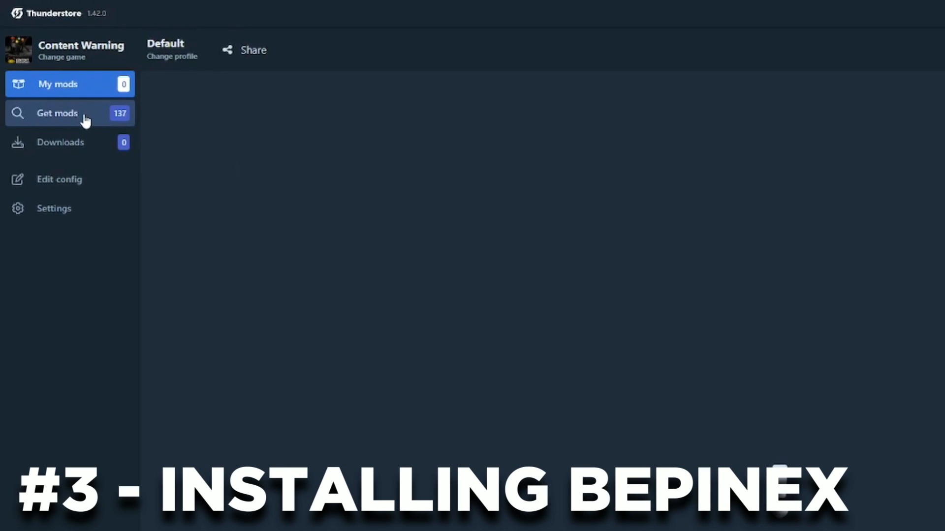
- From the Get mods catalogue, download BepInExPack into the Default profile
{"action": "left_click", "coordinate": [57, 113]}
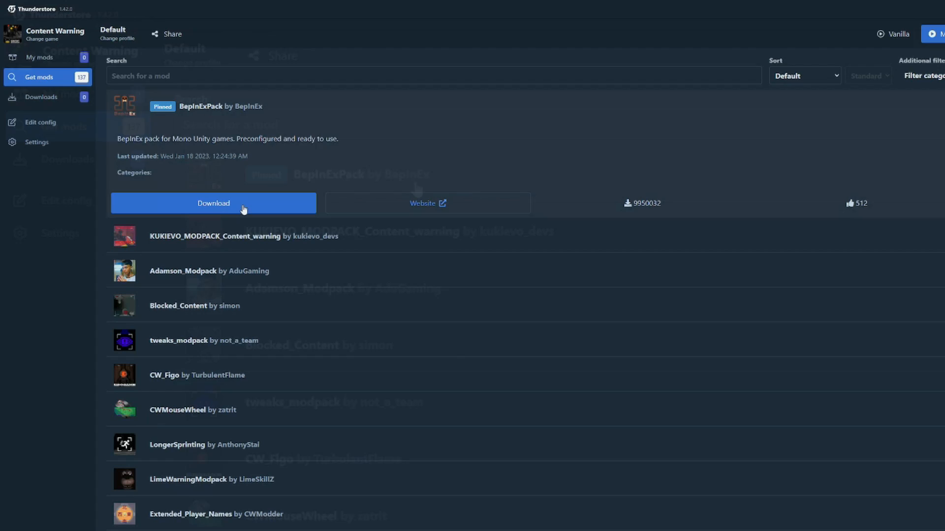
{"action": "left_click", "coordinate": [214, 203]}
{"action": "type", "text": "Bepine"}
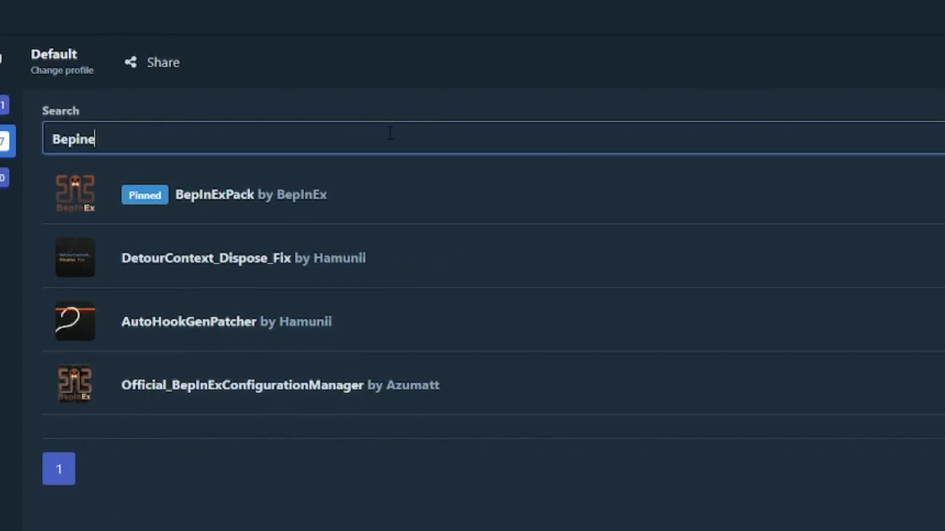
{"action": "type", "text": "x"}
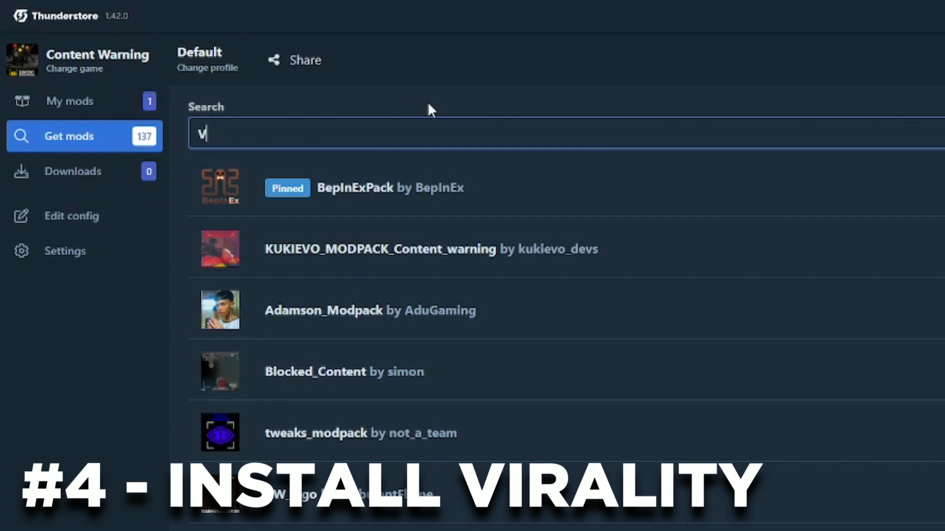
- Search the catalogue for Virality and install it as the profile's second mod
{"action": "type", "text": "irality"}
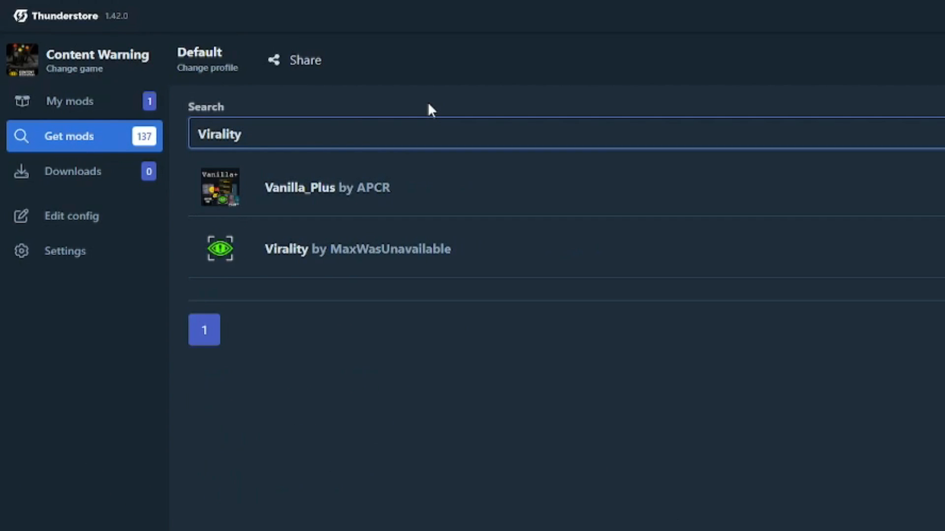
{"action": "left_click", "coordinate": [357, 249]}
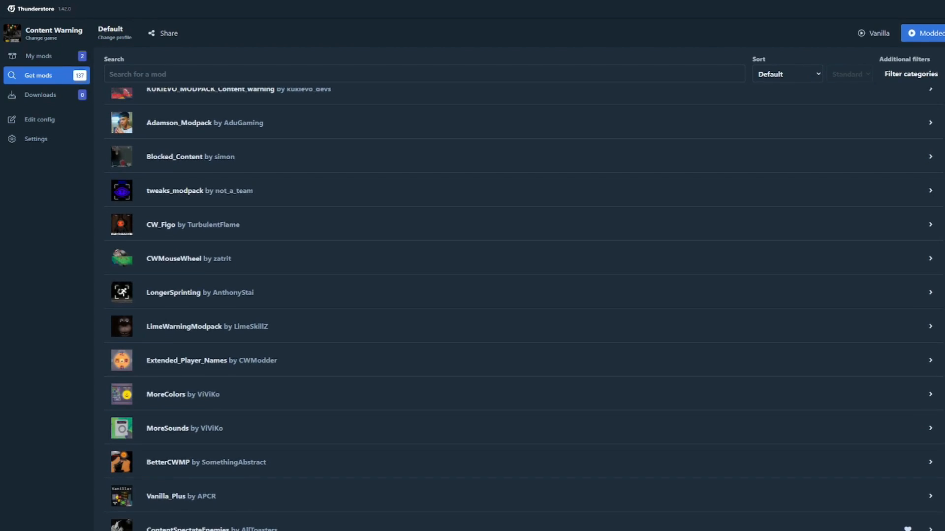
- Review Virality's package details online and send it to the mod manager via Install with Mod Manager
{"action": "scroll", "scroll_direction": "down", "scroll_amount": 3}
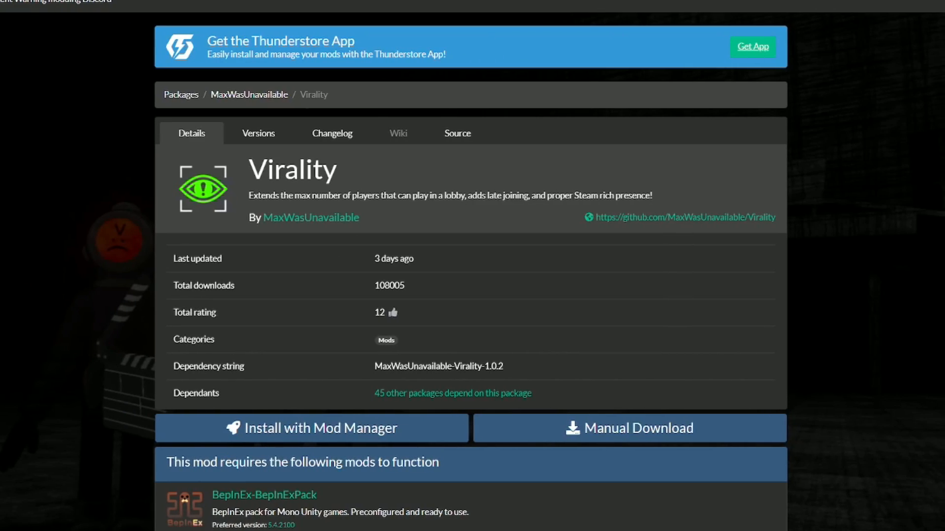
{"action": "scroll", "scroll_direction": "up", "scroll_amount": 3}
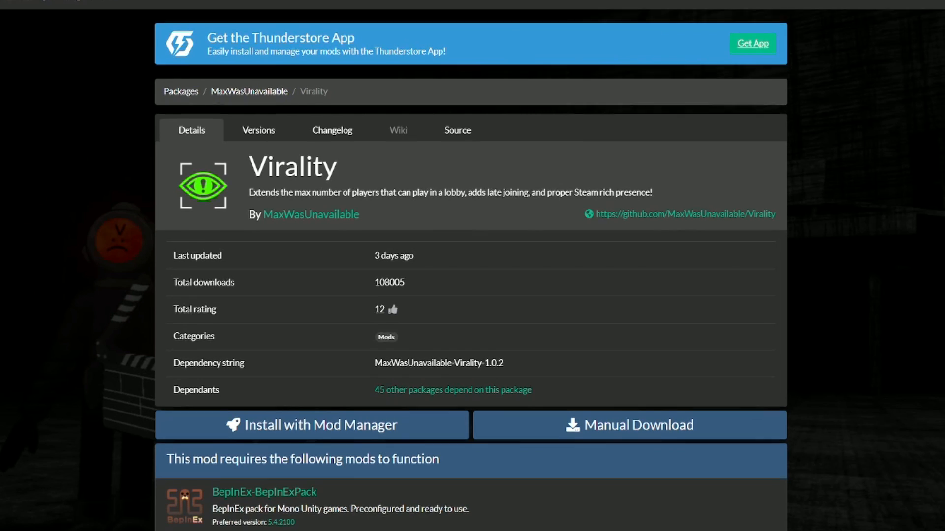
{"action": "scroll", "scroll_direction": "down", "scroll_amount": 3}
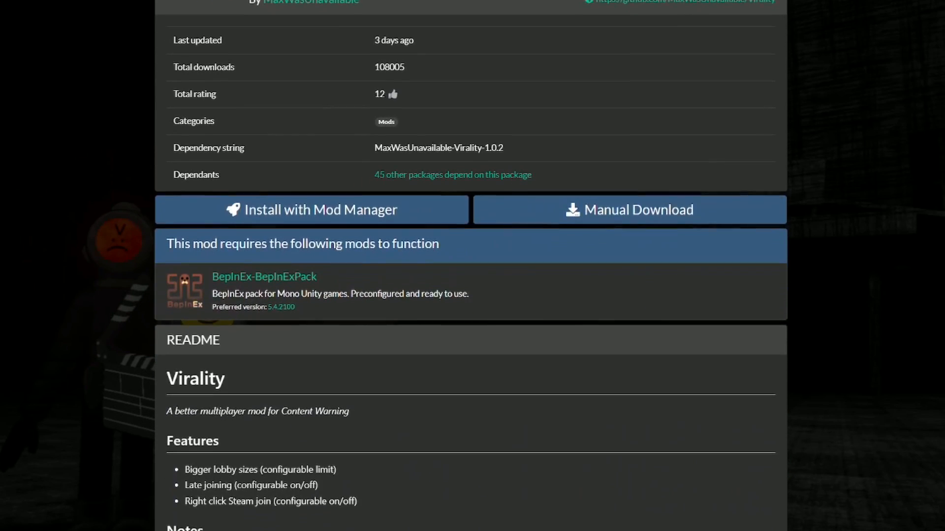
{"action": "scroll", "scroll_direction": "up", "scroll_amount": 3}
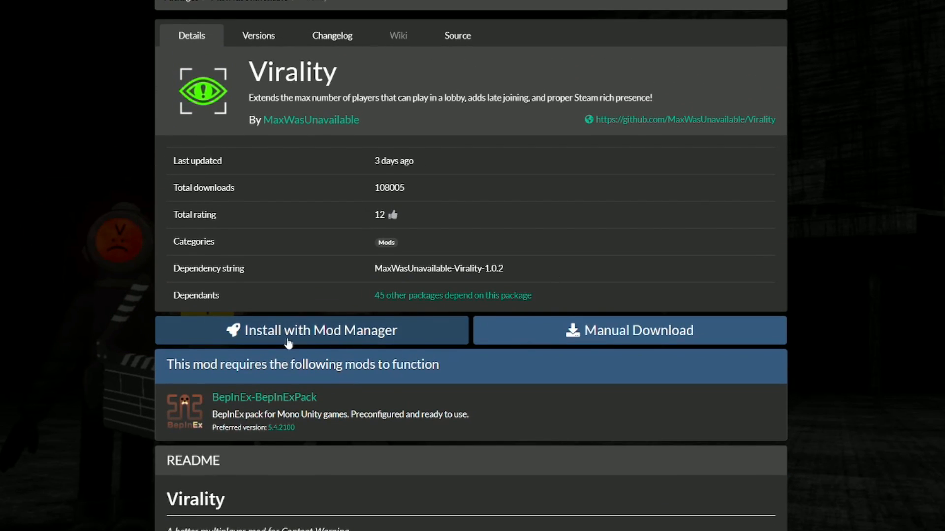
{"action": "left_click", "coordinate": [313, 331]}
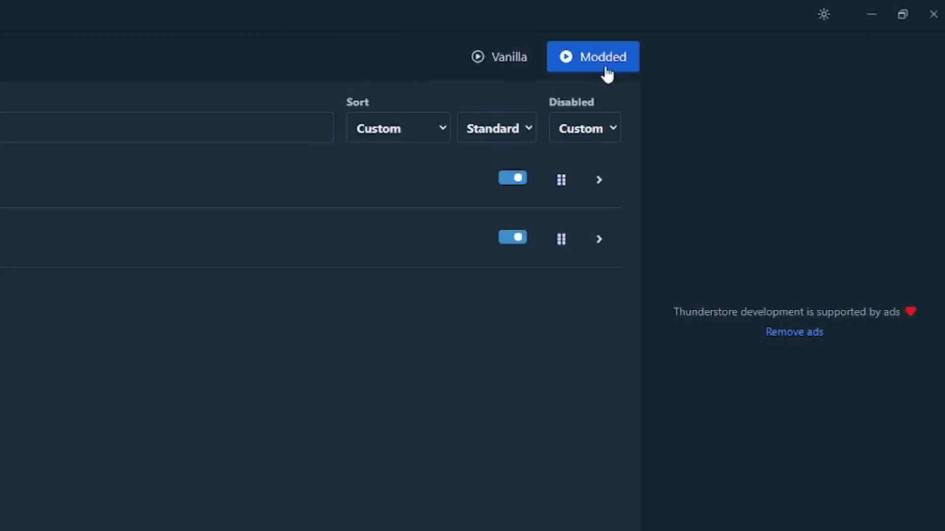
- Confirm BepInExPack v5.4.2100 and Virality v1.0.2 are toggled on and start a modded launch
{"action": "left_click", "coordinate": [592, 57]}
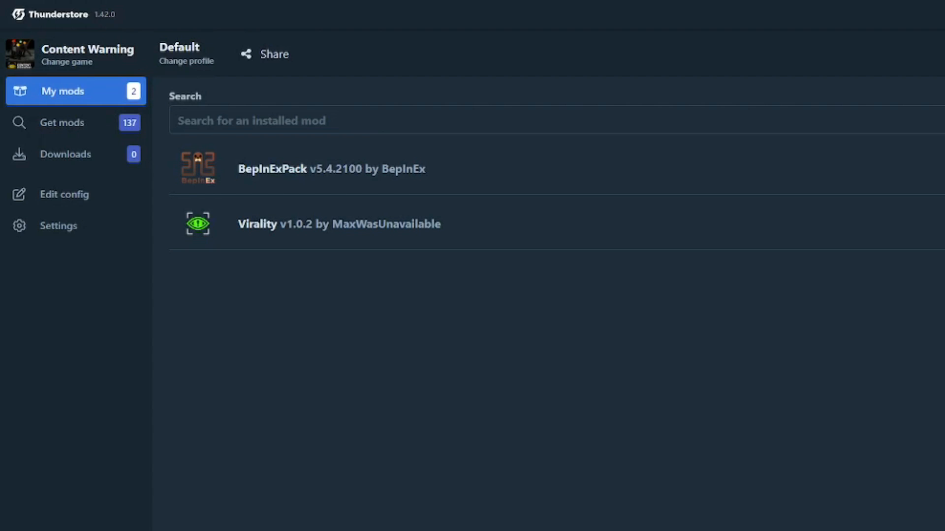
- Launch Content Warning with the Modded button so both installed mods are active
{"action": "left_click", "coordinate": [58, 225]}
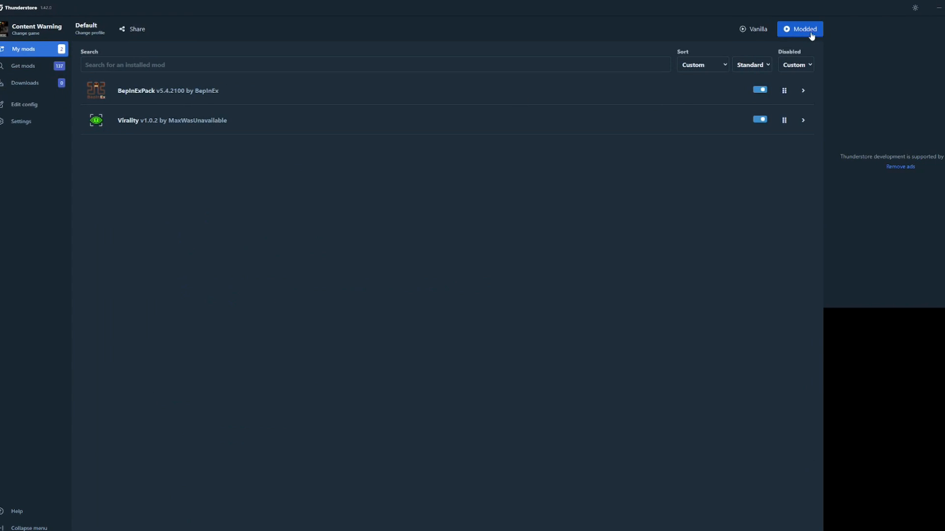
{"action": "left_click", "coordinate": [799, 28]}
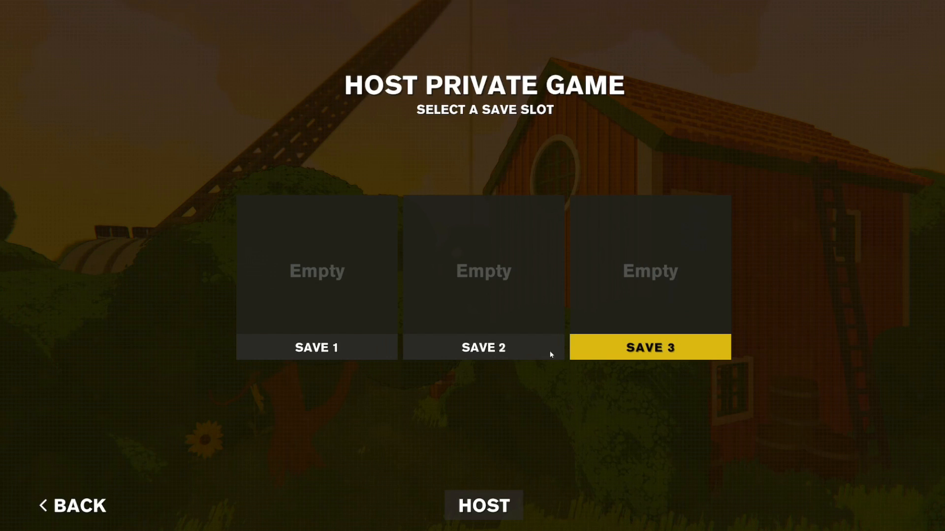
- Host a private game on an empty save slot and dismiss the Photon room error to enter the world
{"action": "left_click", "coordinate": [482, 505]}
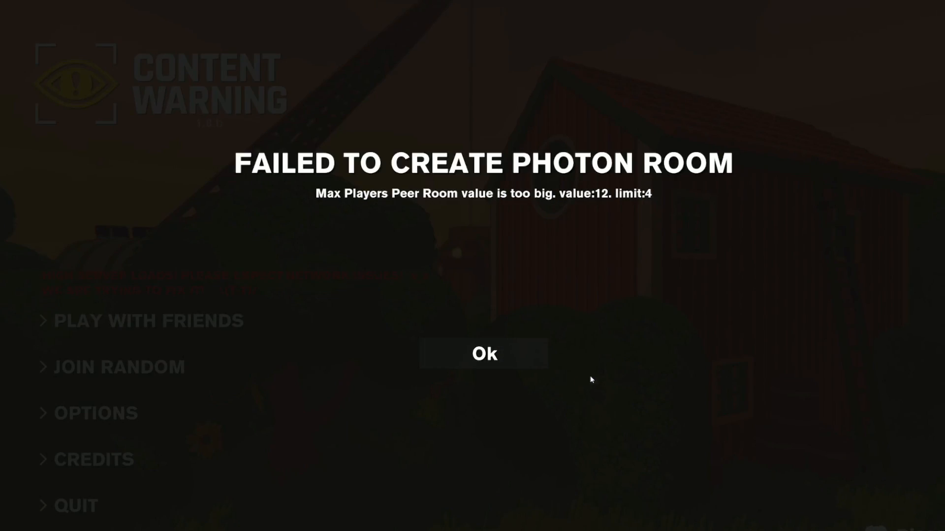
{"action": "mouse_move", "coordinate": [695, 195]}
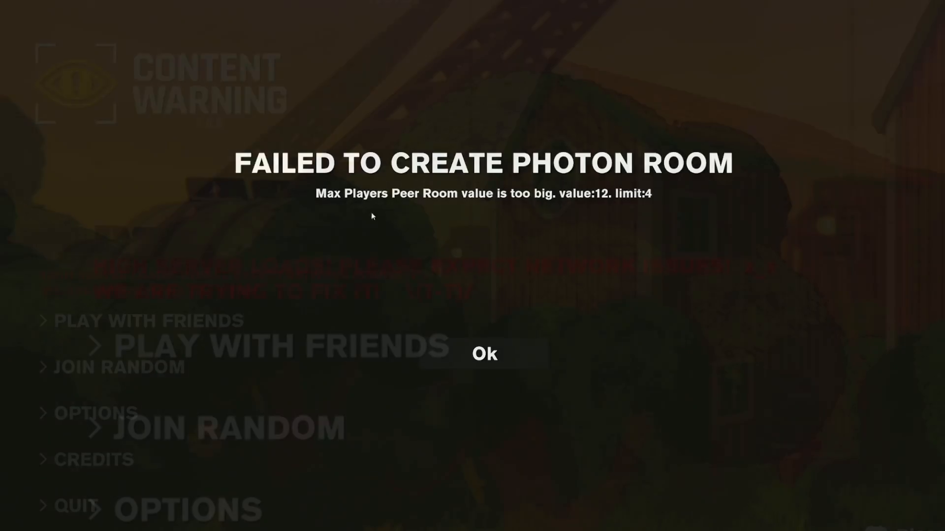
{"action": "left_click", "coordinate": [484, 353]}
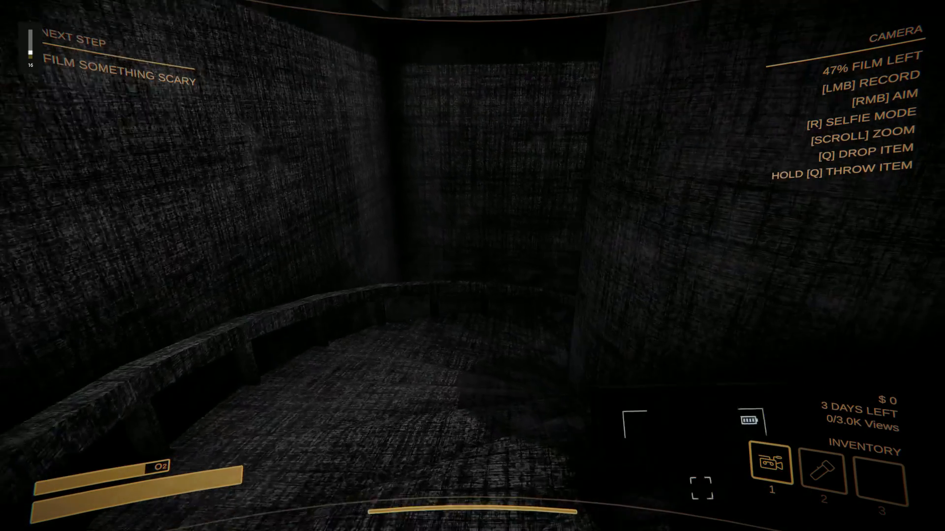
{"action": "mouse_move", "coordinate": [472, 266]}
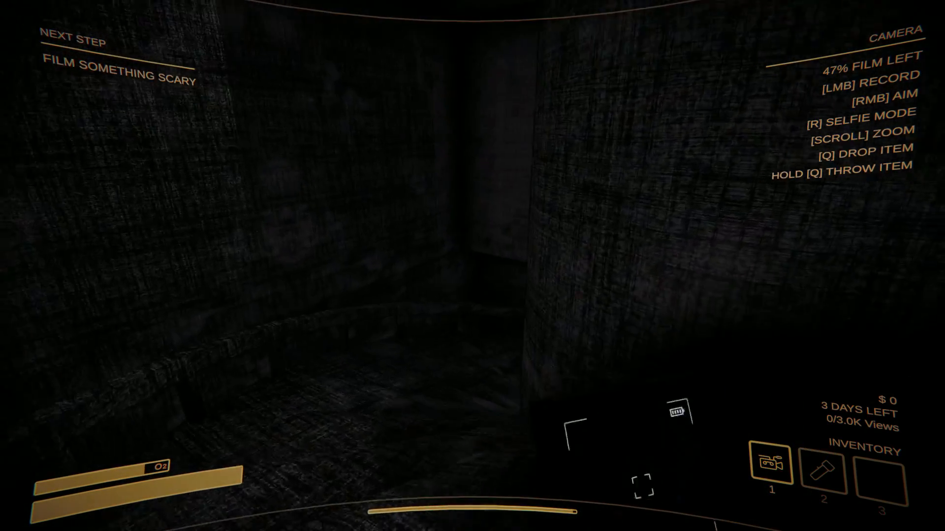